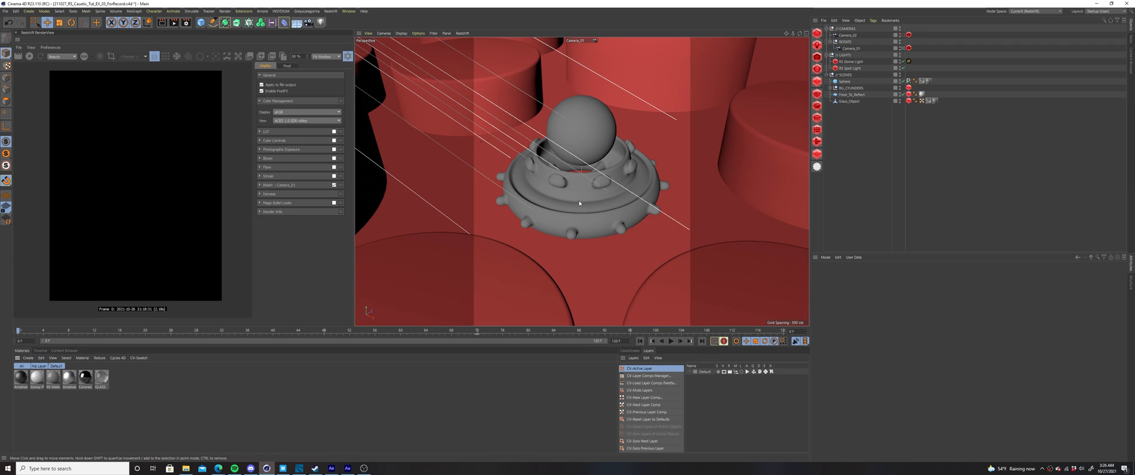
Toggle the RenderView progressive render mode and start a Redshift render
left_click(849, 100)
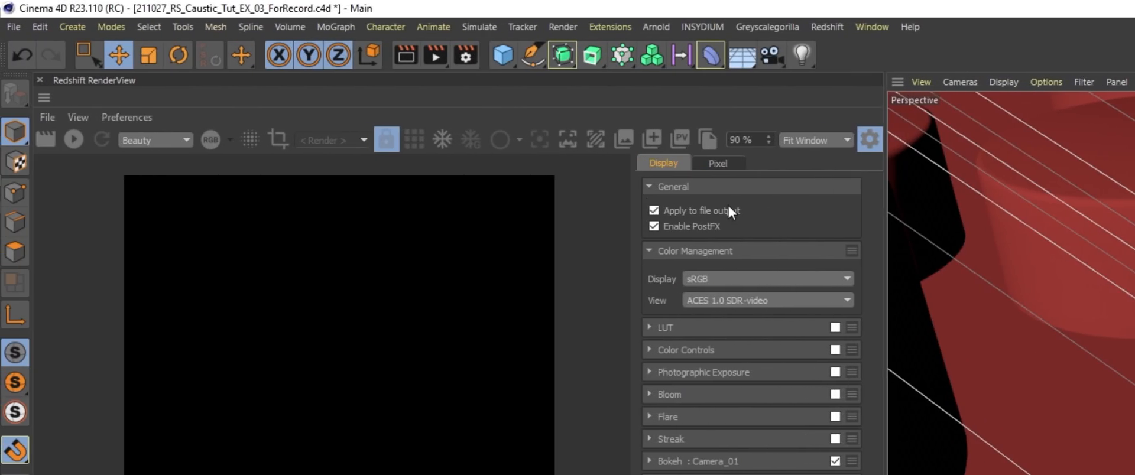
left_click(413, 139)
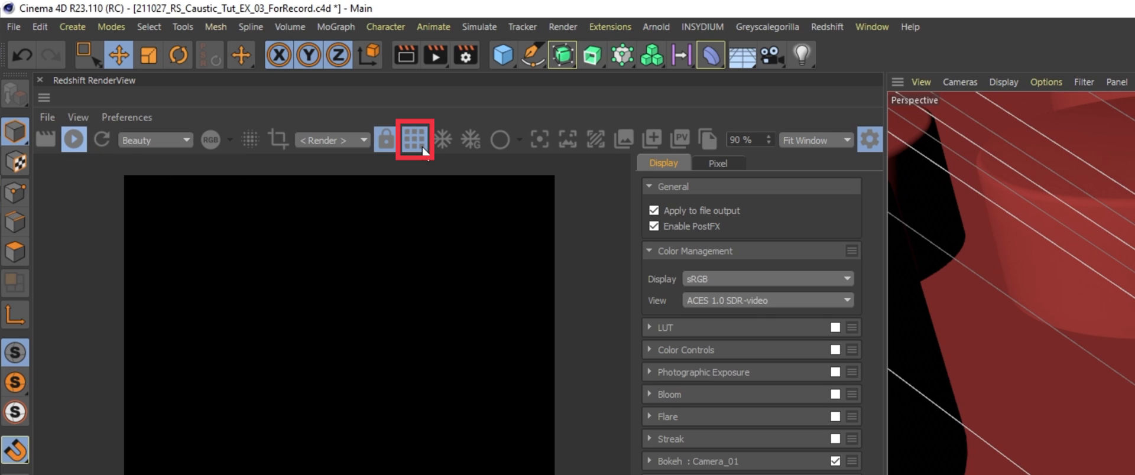
mouse_move(414, 139)
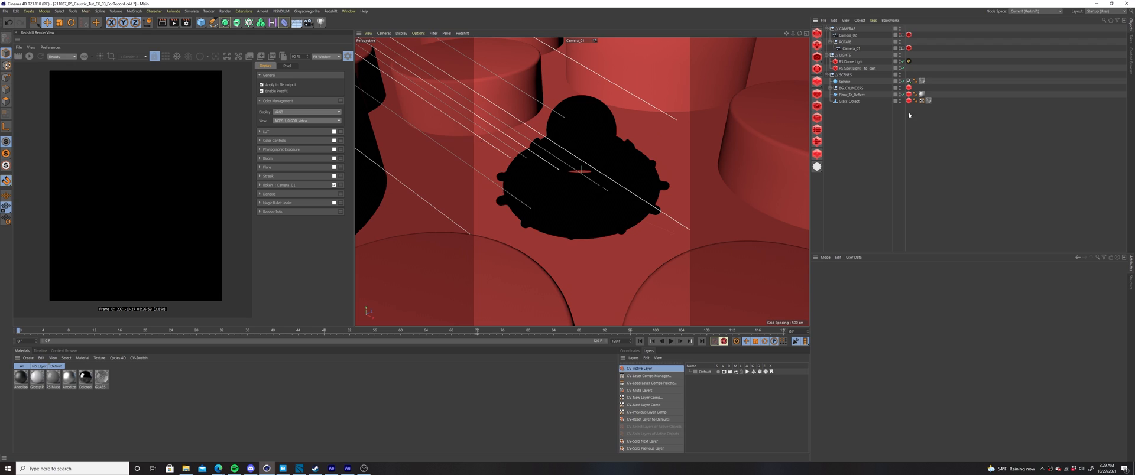
Select the floor and glass Redshift Object tags together to view their Visibility settings
left_click(909, 100)
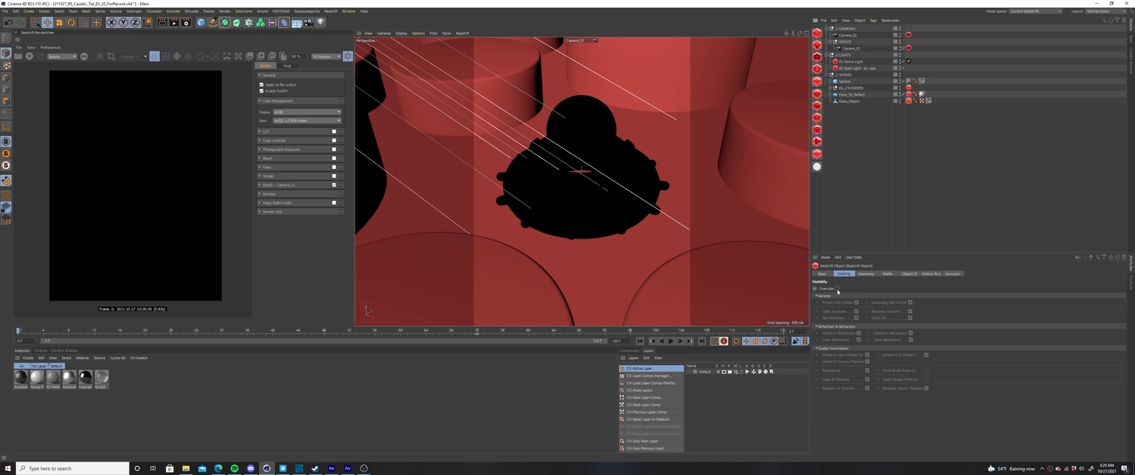
left_click(836, 288)
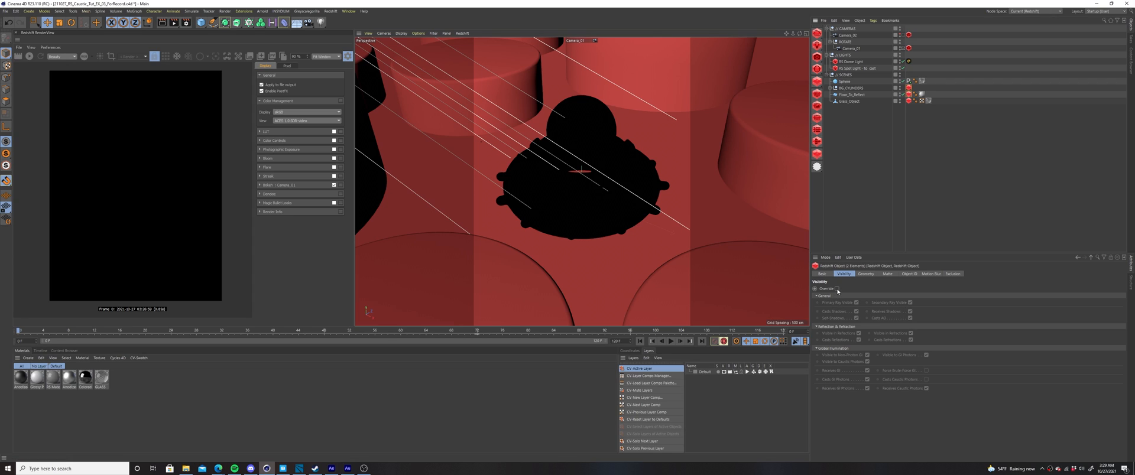
Override visibility so both objects receive caustic photons, then select the spot light
left_click(837, 289)
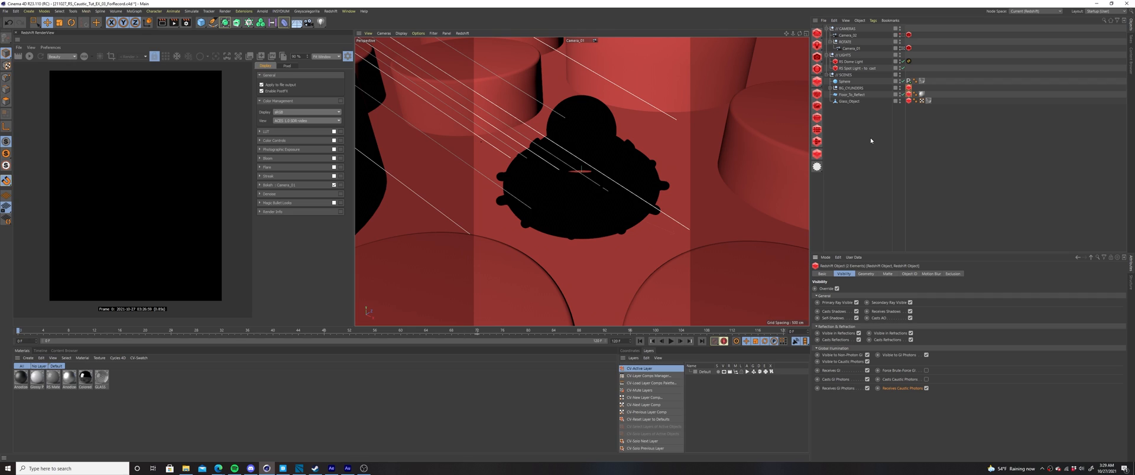
mouse_move(870, 142)
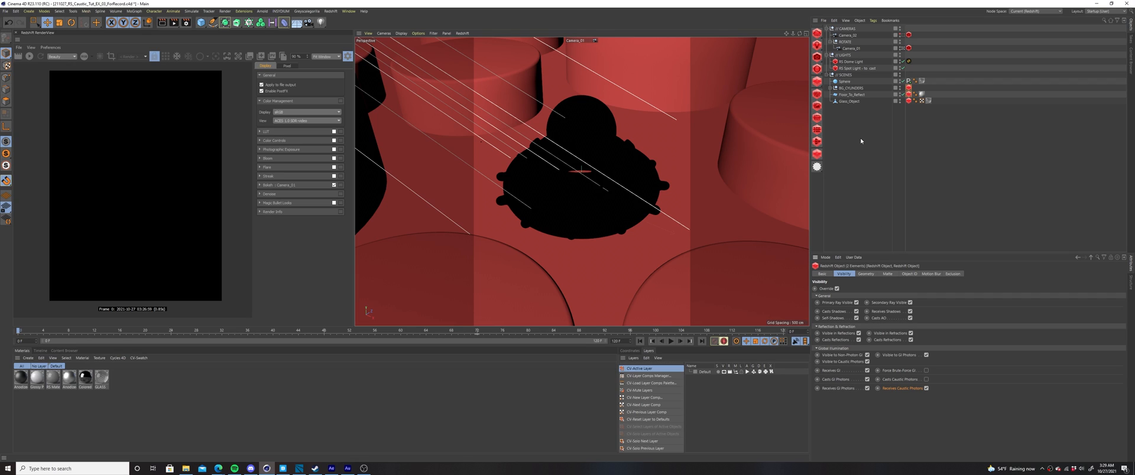
left_click(857, 68)
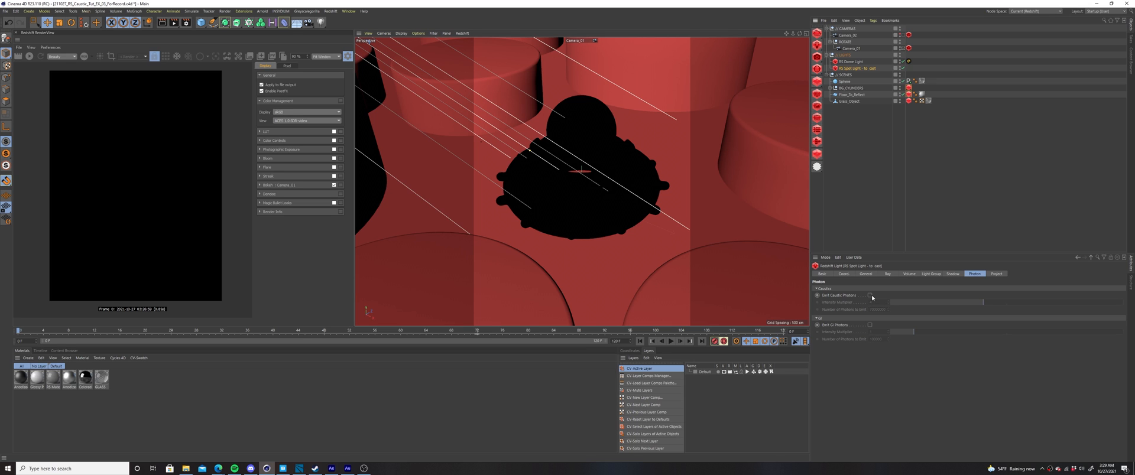
Enable Emit Caustic Photons on the spot light, intensity 4, 70000000 photons
left_click(870, 295)
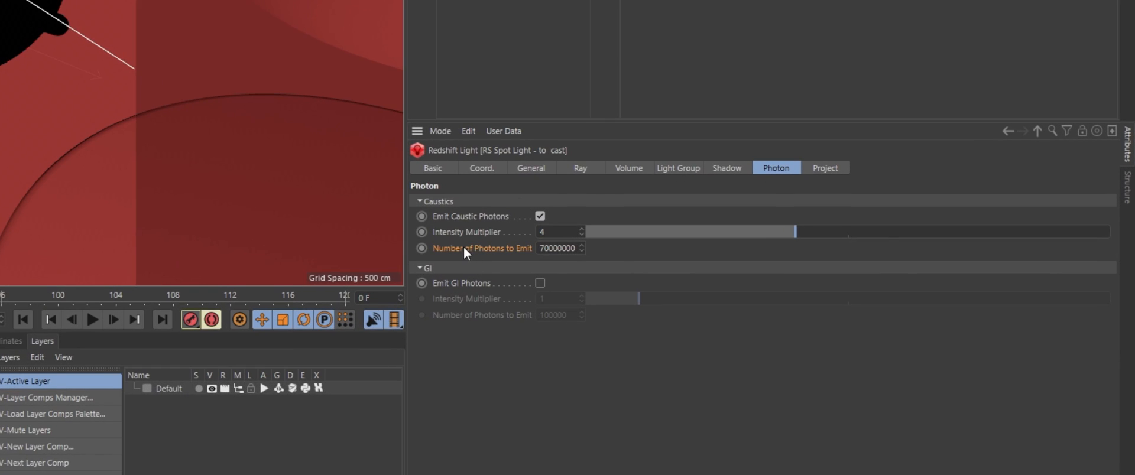
mouse_move(489, 255)
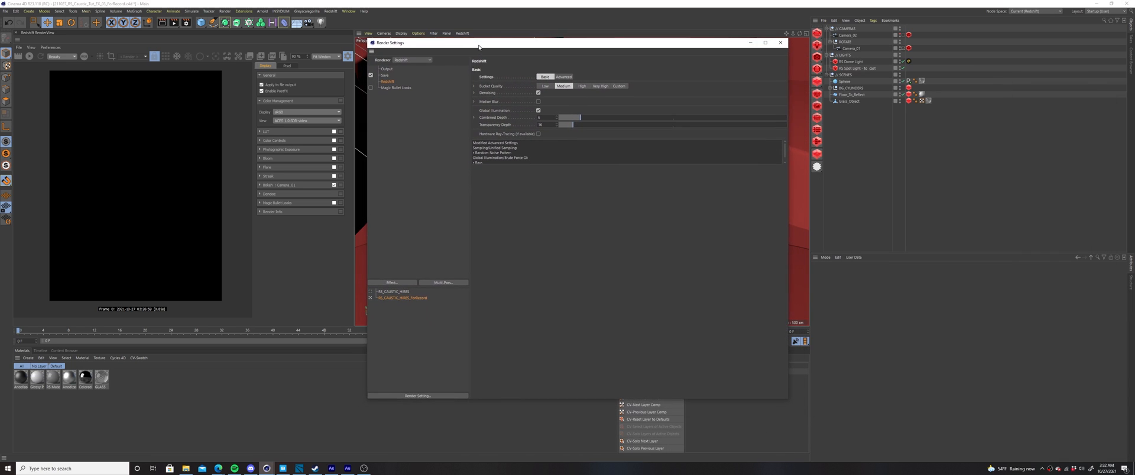
Switch Redshift to Advanced and enable Reflection, Refraction and Light sample overrides
left_click(564, 76)
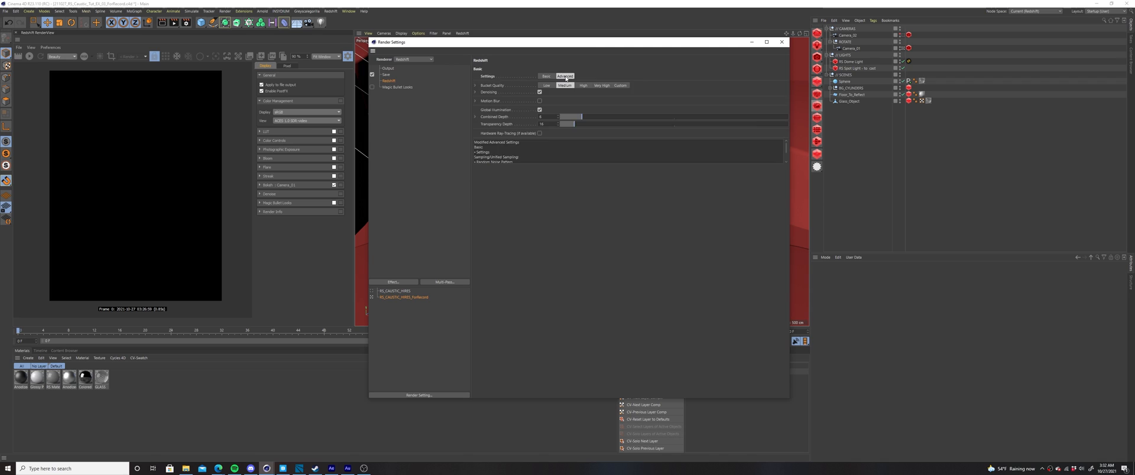
left_click(565, 76)
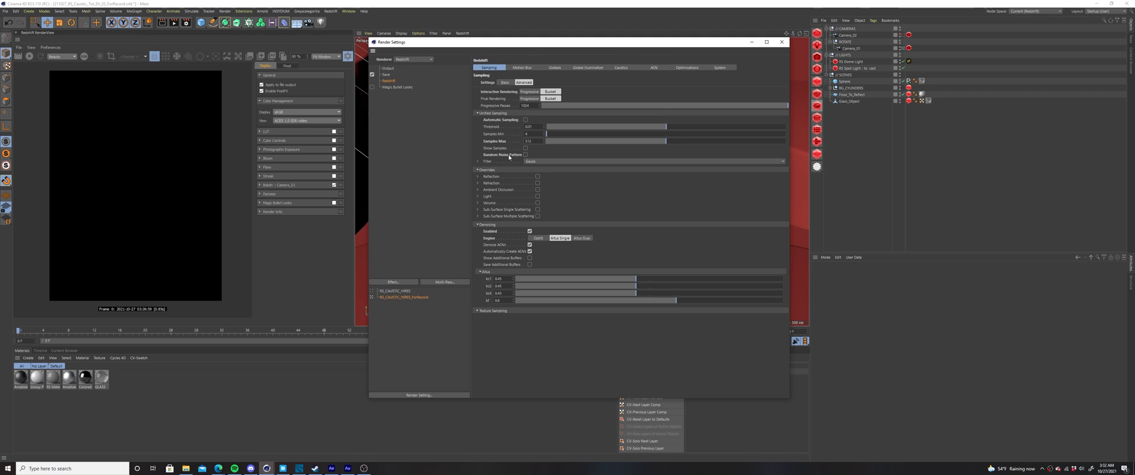
left_click(538, 175)
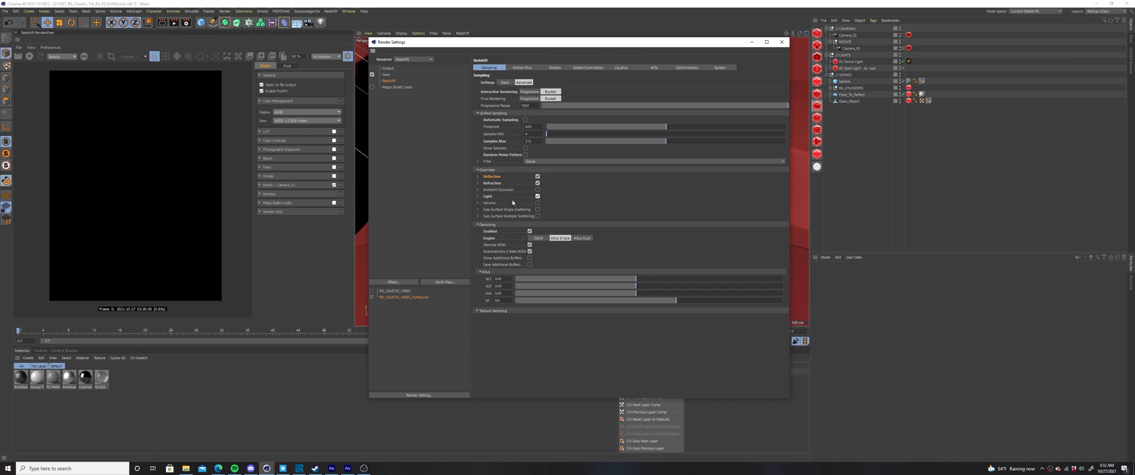
left_click(477, 177)
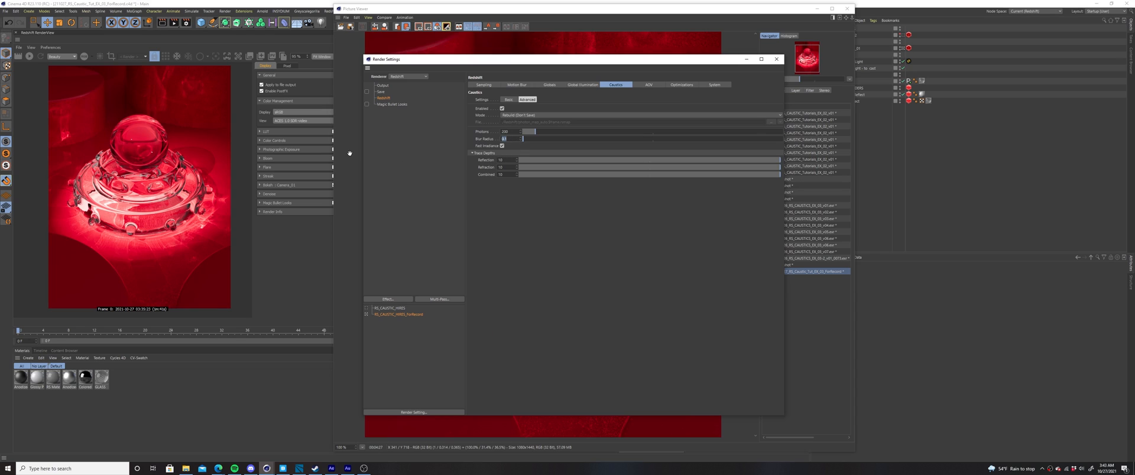
Enable caustics with blur radius 0.35 and render to the Picture Viewer
type("0.35")
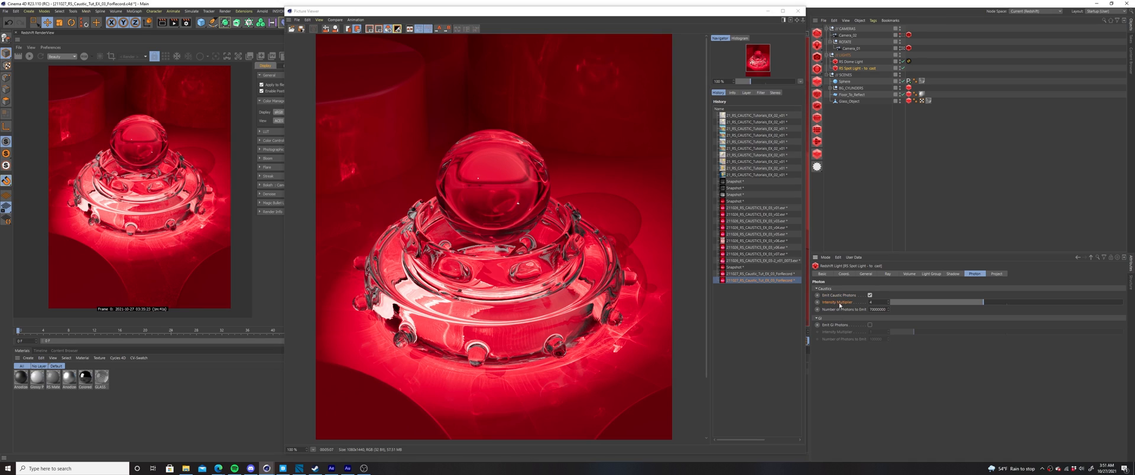
mouse_move(857, 314)
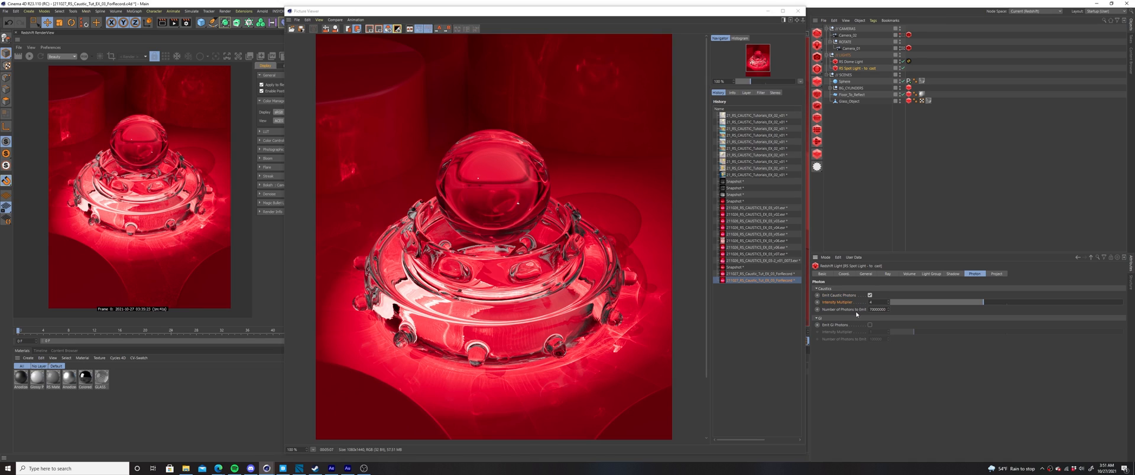